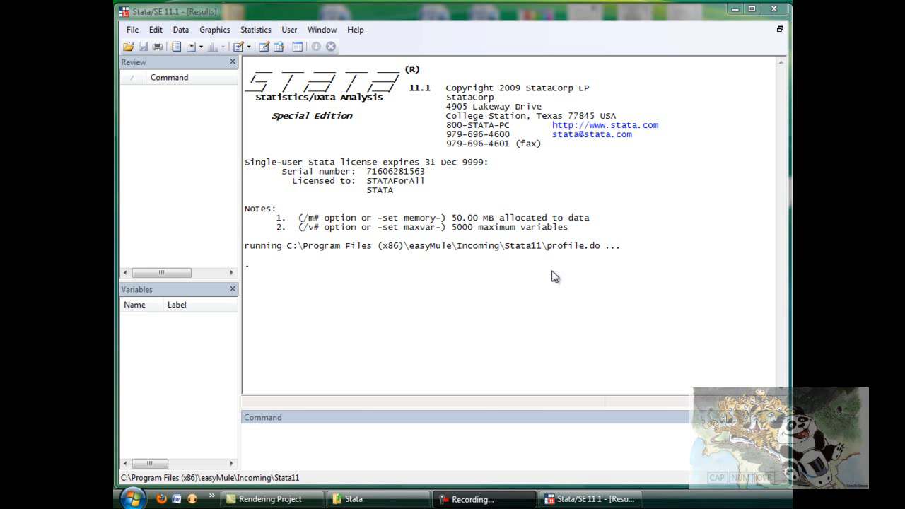
mouse_move(551, 261)
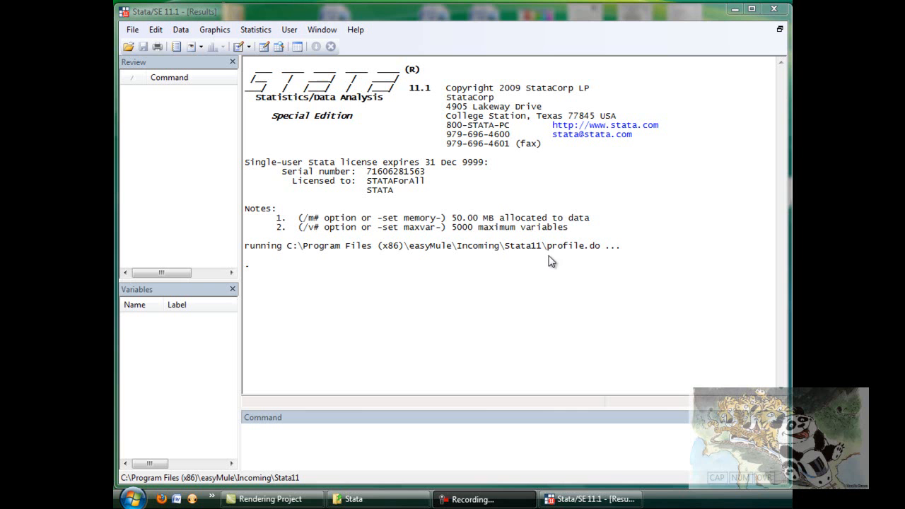
- Open Help > Contents to show the help categories and help files in a Viewer
click(354, 29)
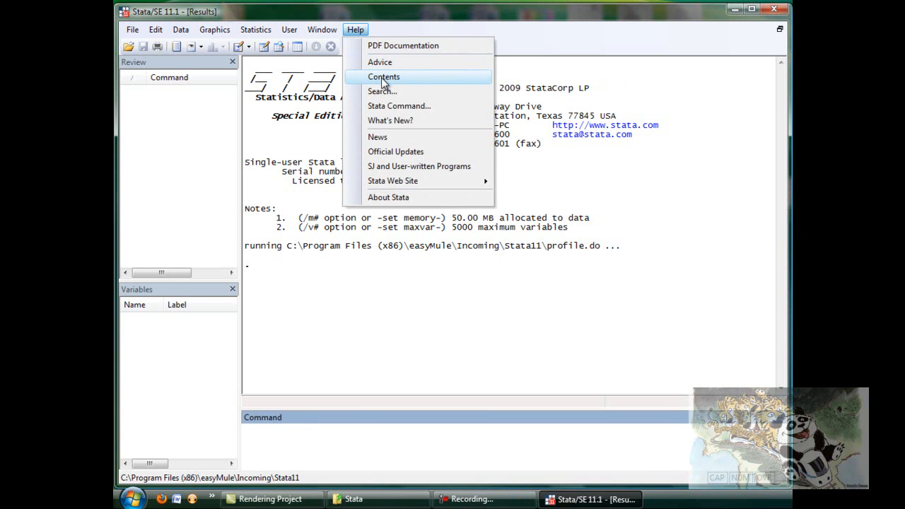
click(383, 76)
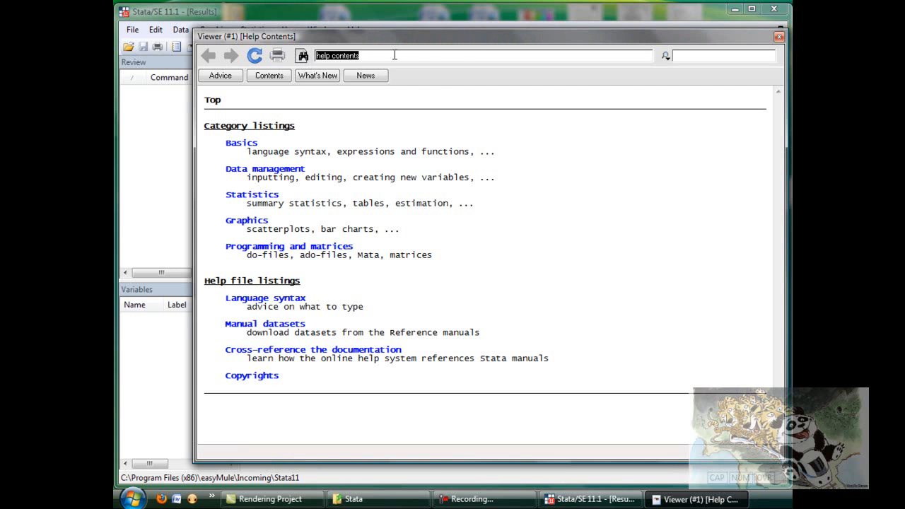
- Look up 'help save', try 'junchen' (no entries found), then return to the save help
text(help)
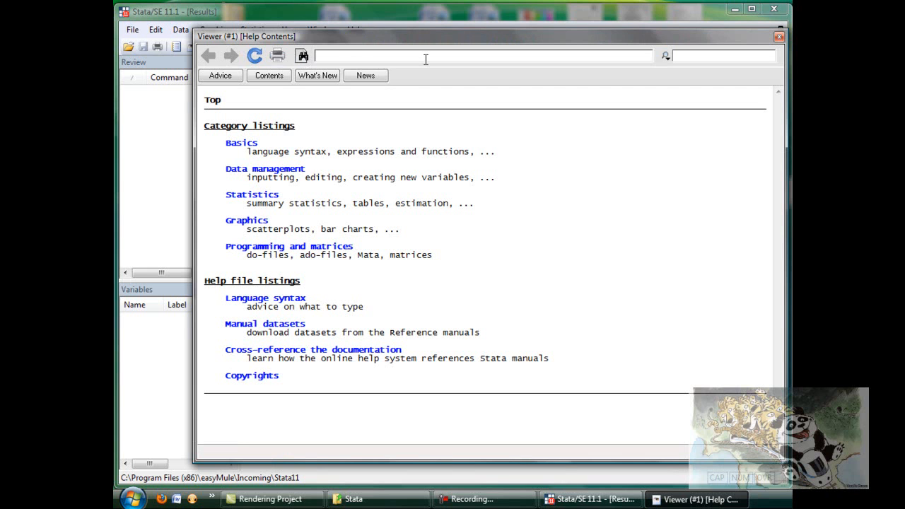
text(s)
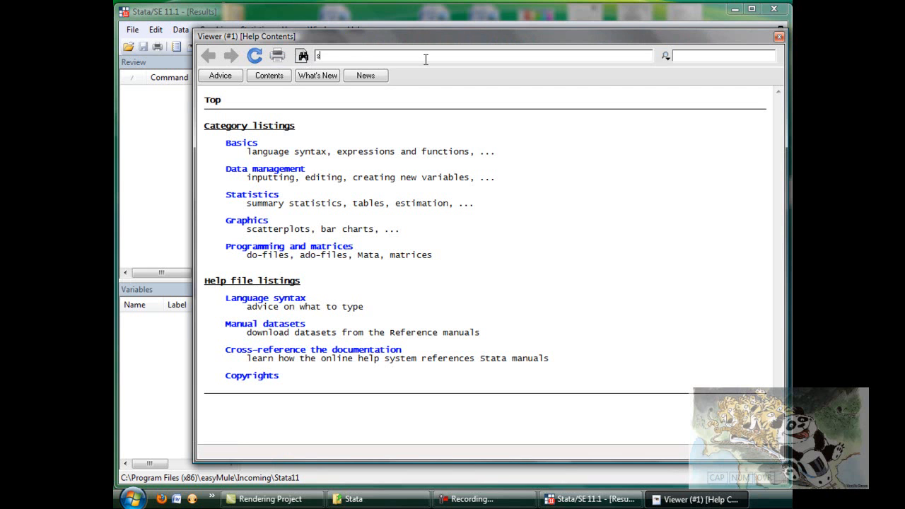
text(help save)
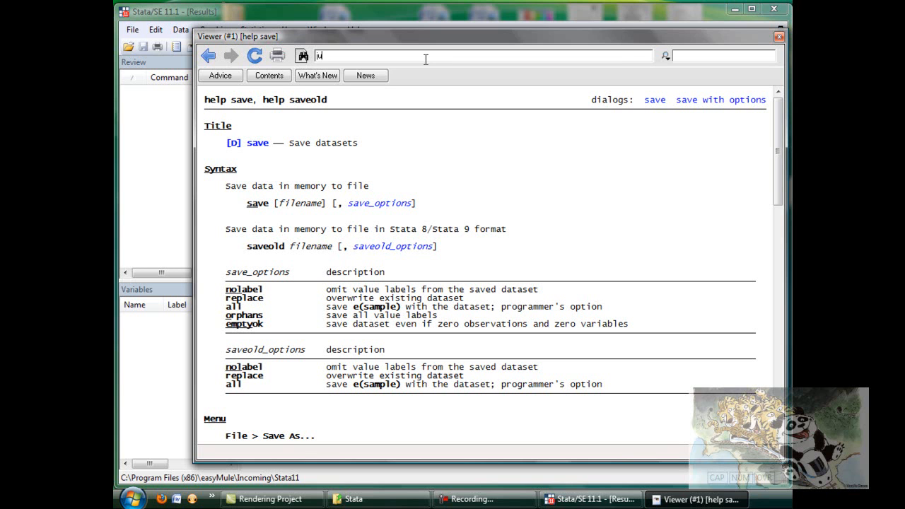
text(junchen)
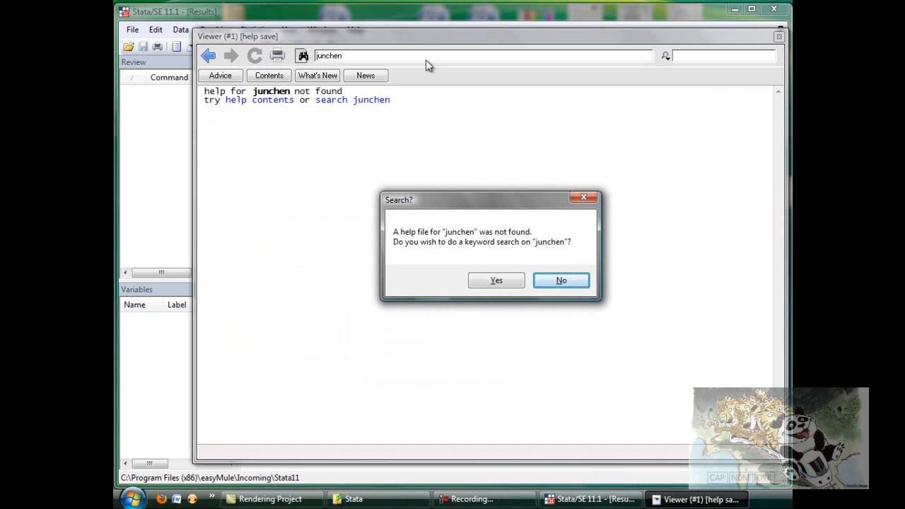
click(496, 280)
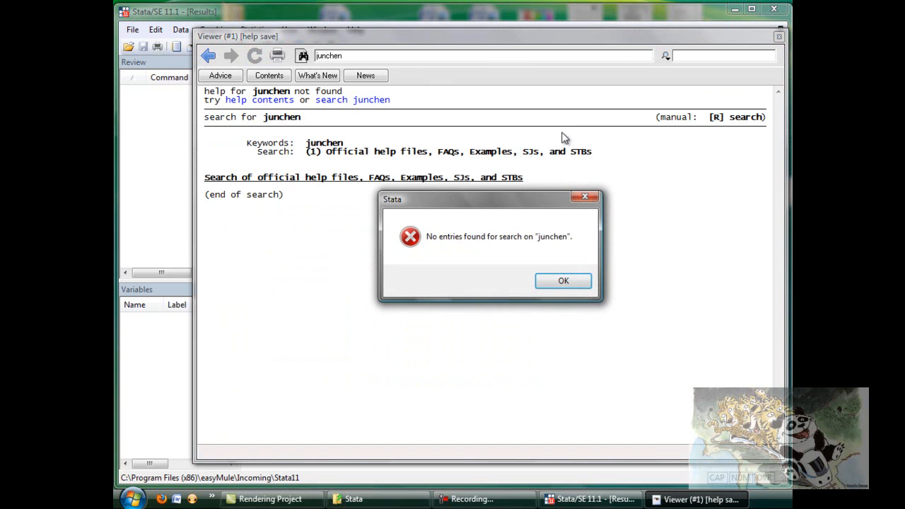
click(562, 280)
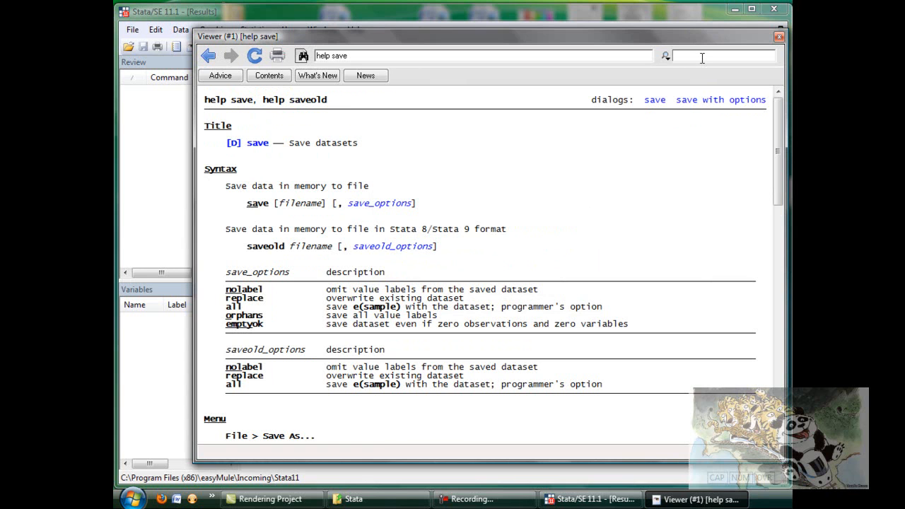
- Search the Viewer for keyword 'save' and scroll through results like outfile, outsheet, xmlsave
text(save)
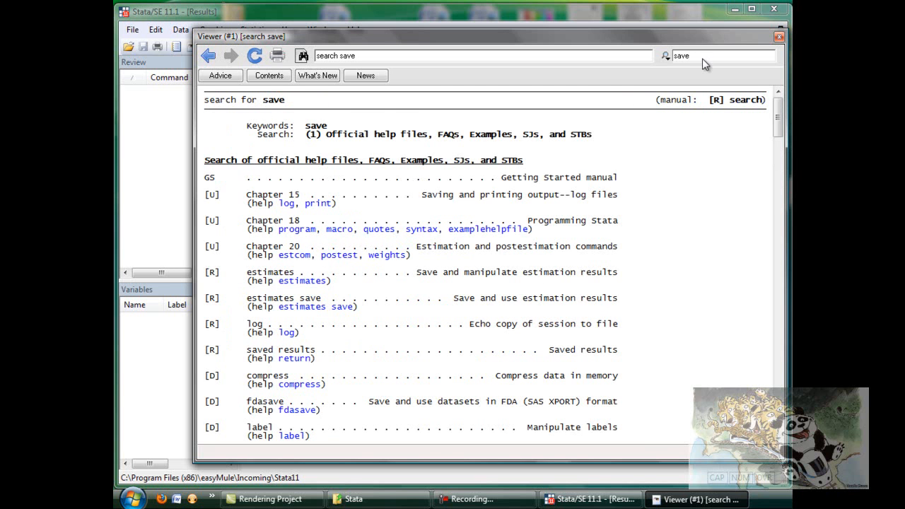
mouse_move(452, 287)
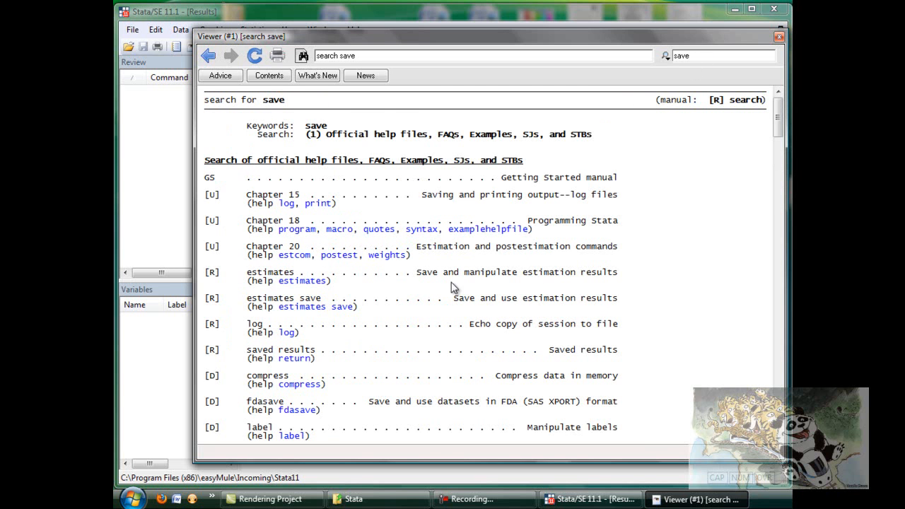
scroll(down, 3)
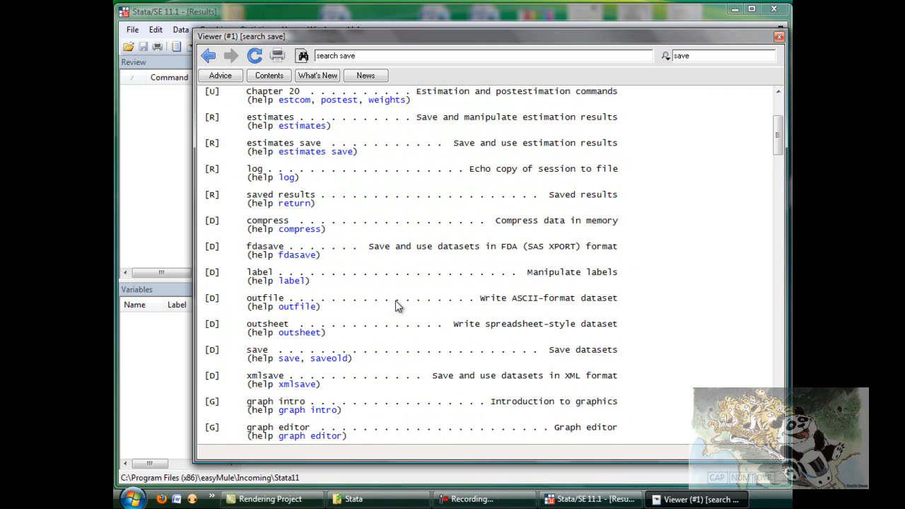
mouse_move(384, 359)
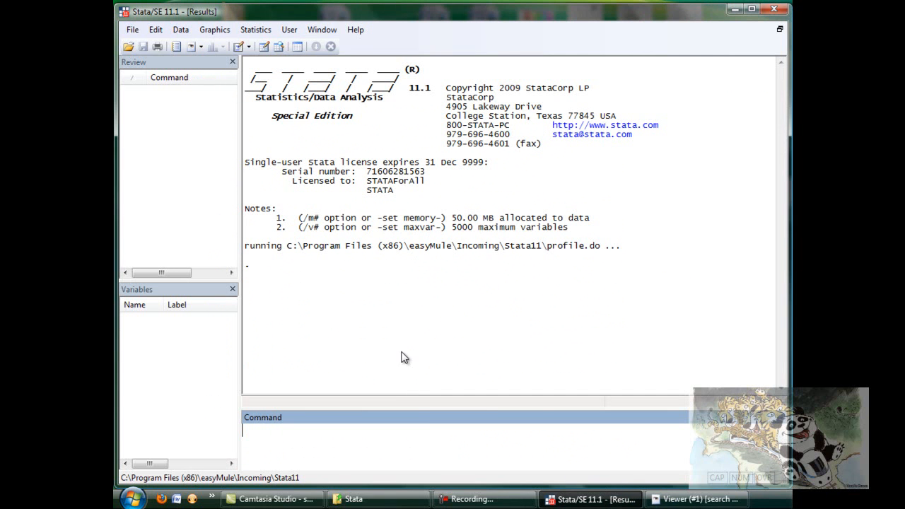
mouse_move(430, 306)
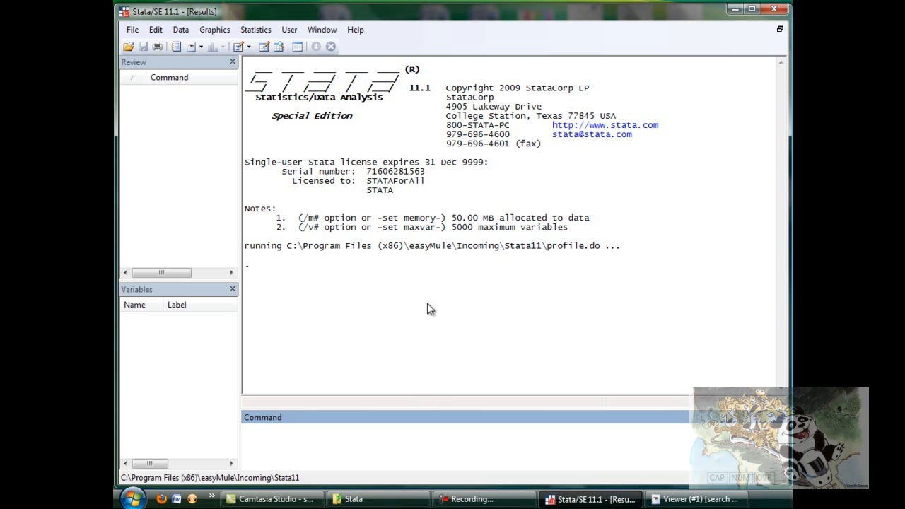
- Run 'help save' from the Command window so it enters the command history
text(help sa)
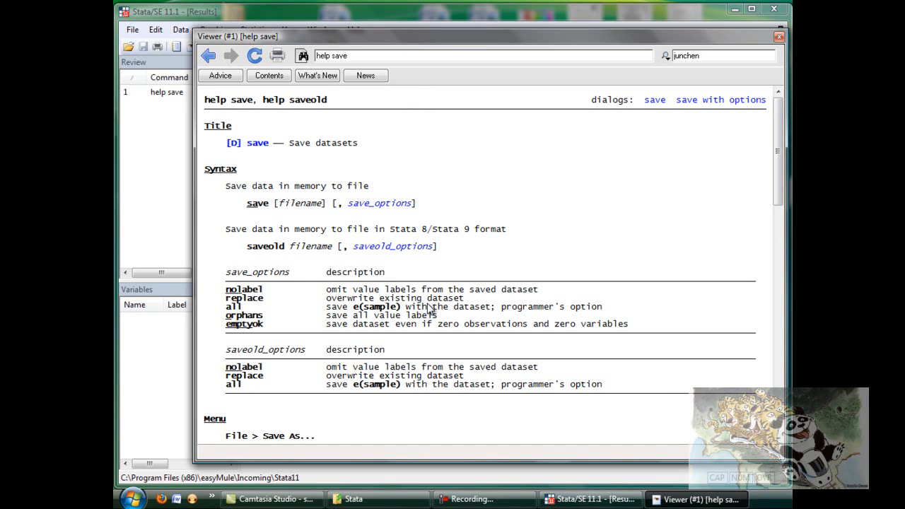
mouse_move(245, 173)
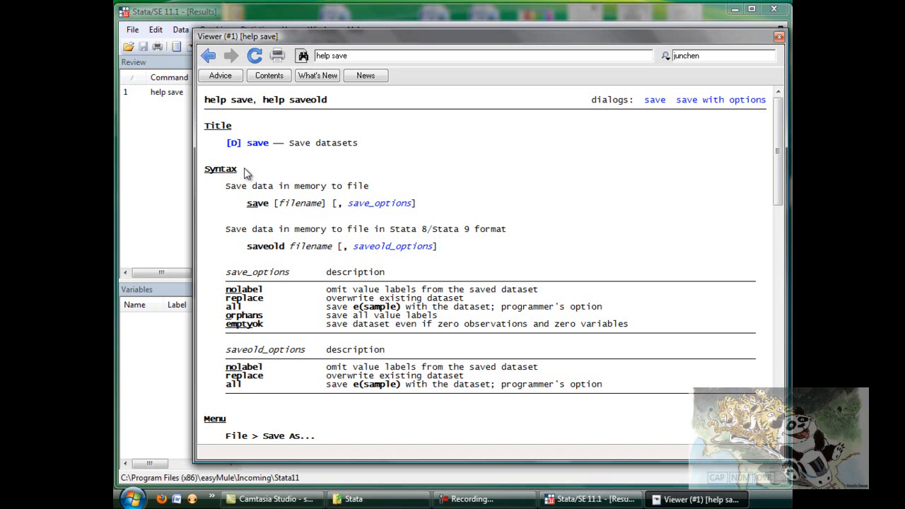
mouse_move(282, 172)
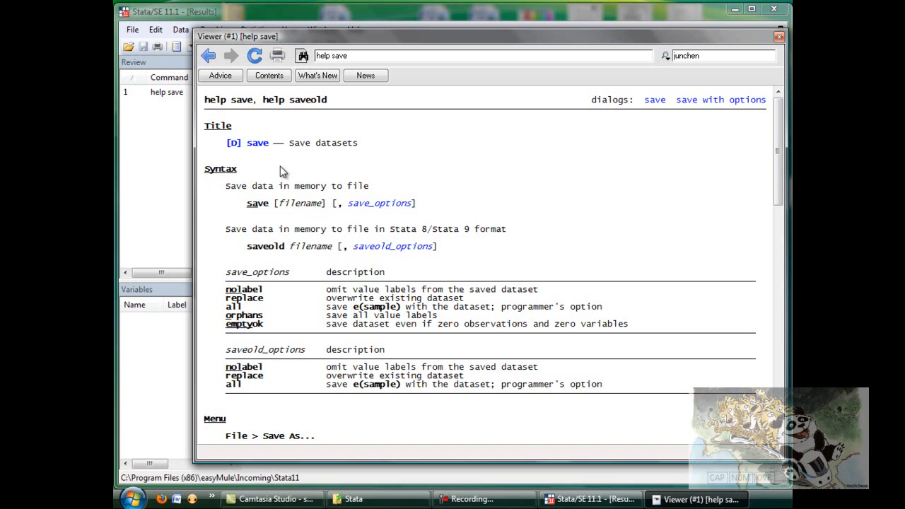
mouse_move(247, 254)
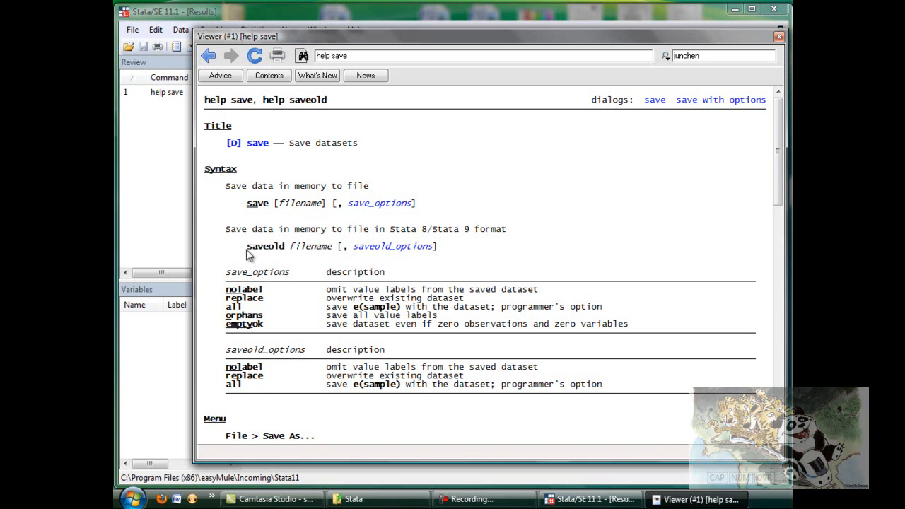
double_click(255, 203)
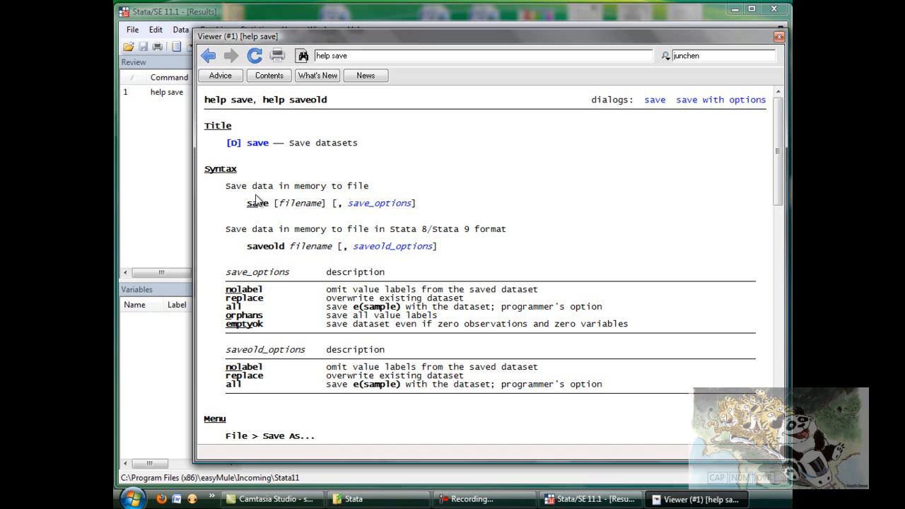
mouse_move(236, 250)
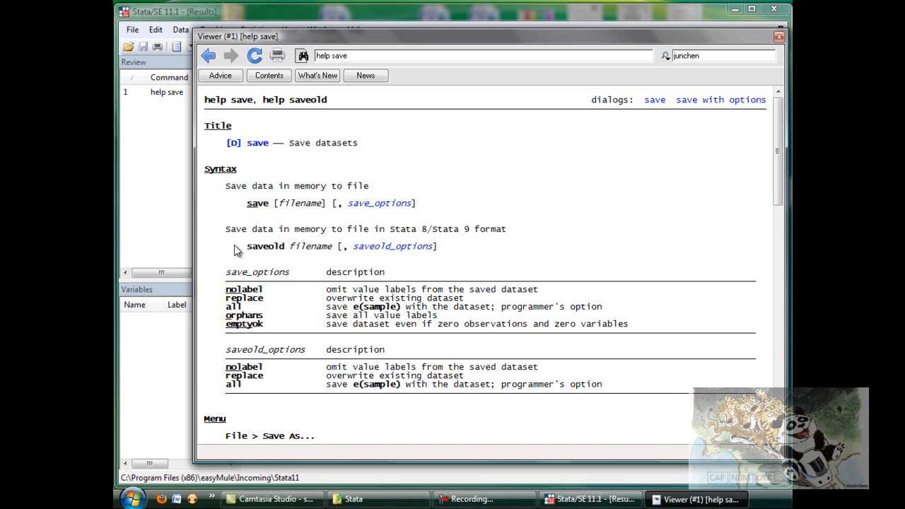
triple_click(333, 246)
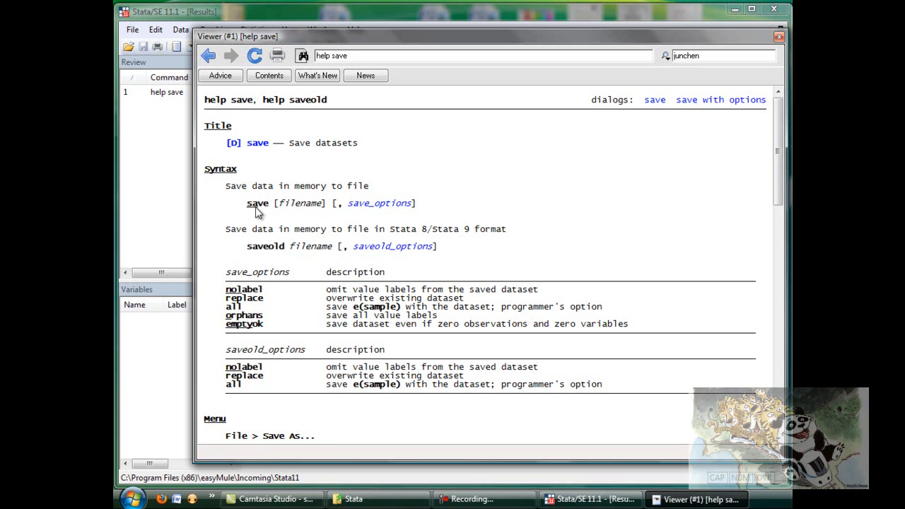
mouse_move(267, 210)
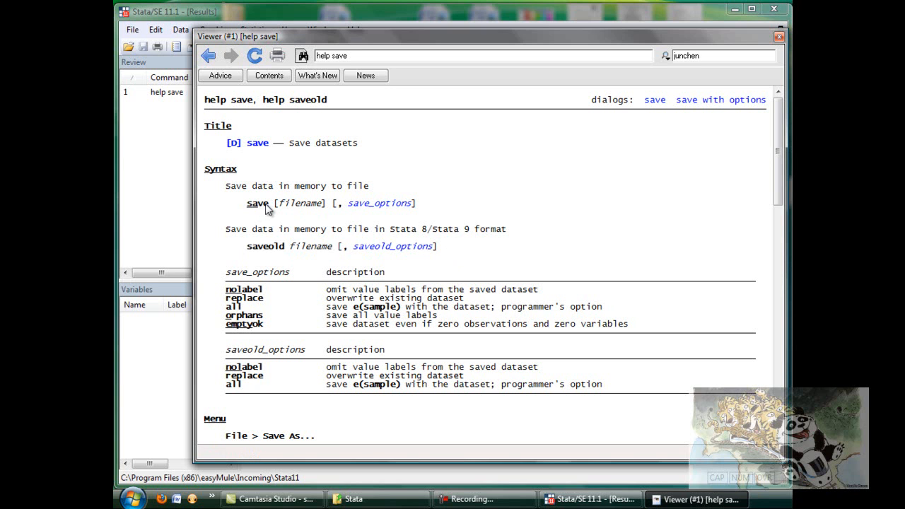
mouse_move(281, 210)
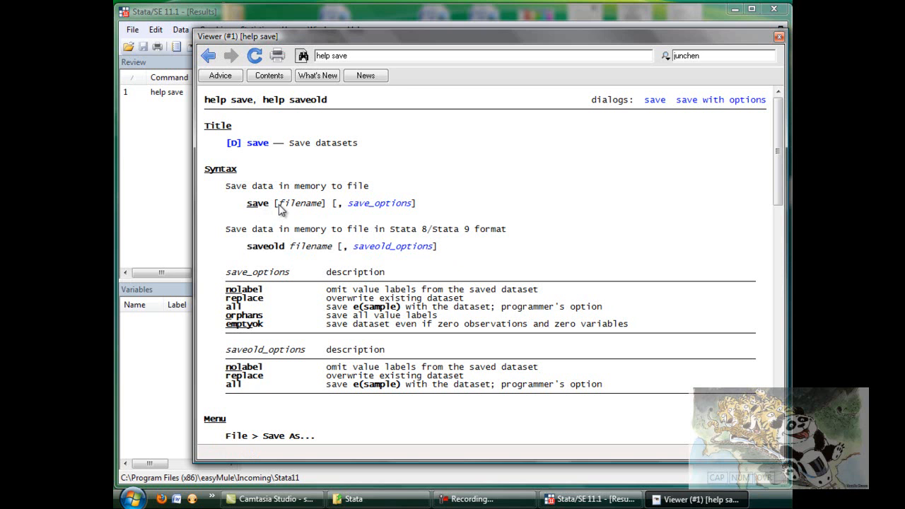
double_click(300, 203)
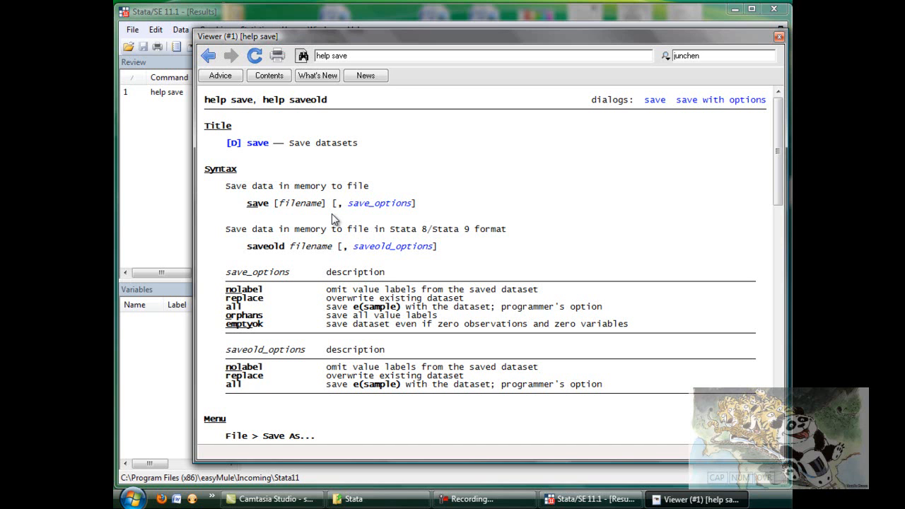
mouse_move(429, 214)
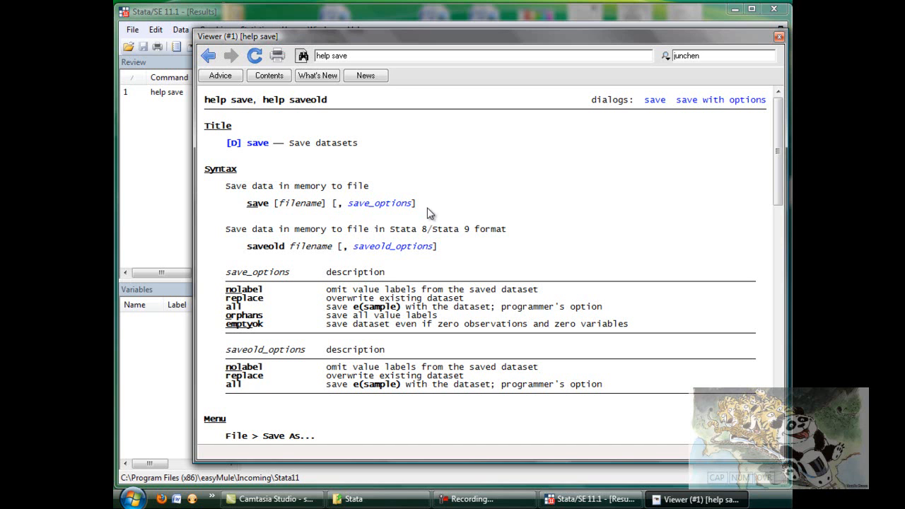
mouse_move(340, 212)
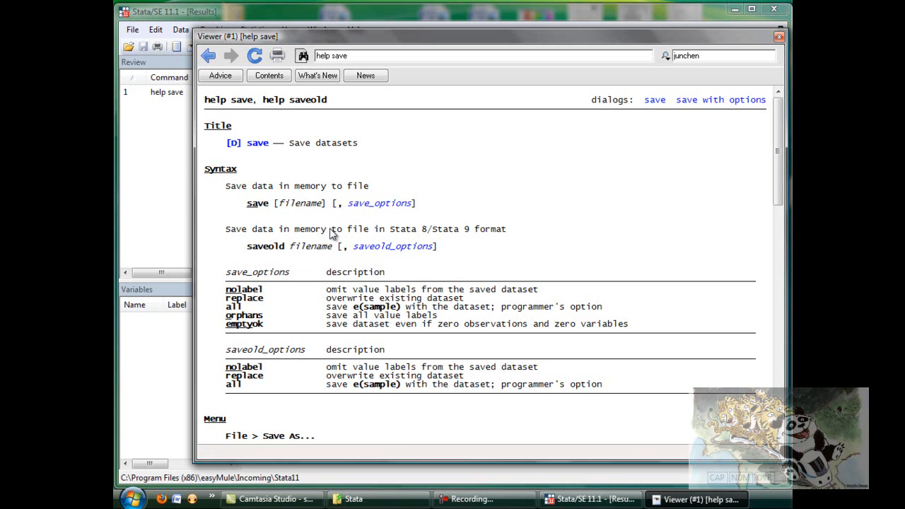
- Scroll the save help past Description and Options to Examples and Also see
scroll(down, 3)
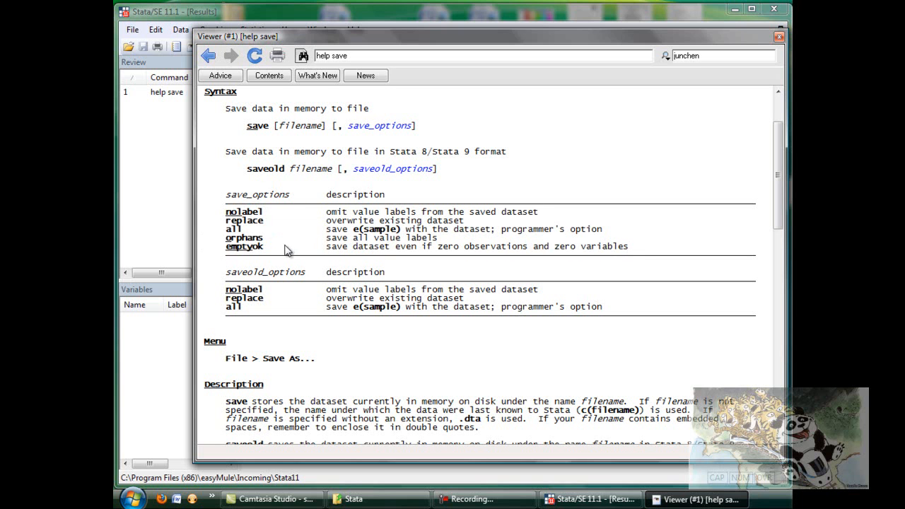
mouse_move(280, 289)
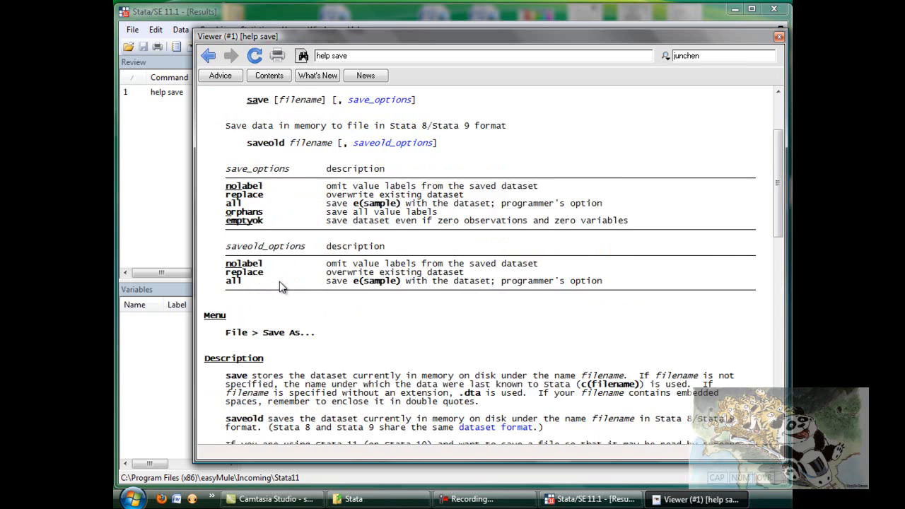
scroll(down, 3)
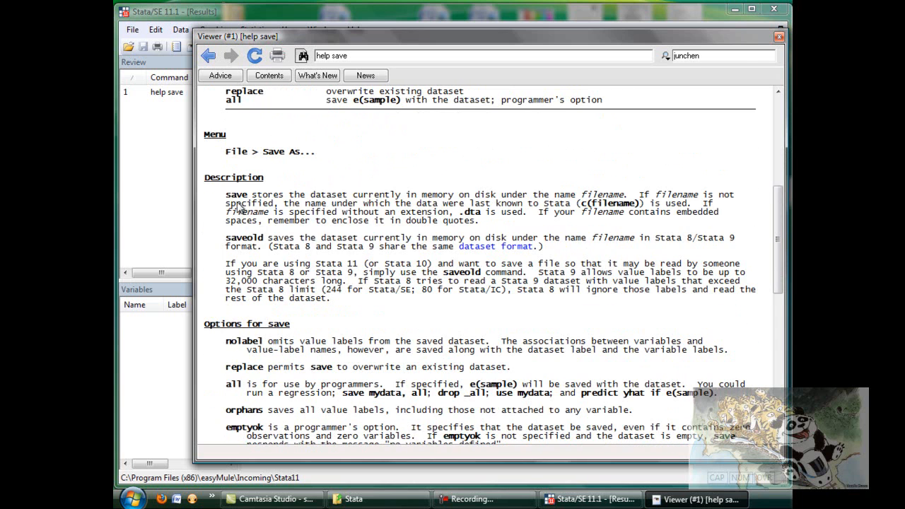
scroll(down, 3)
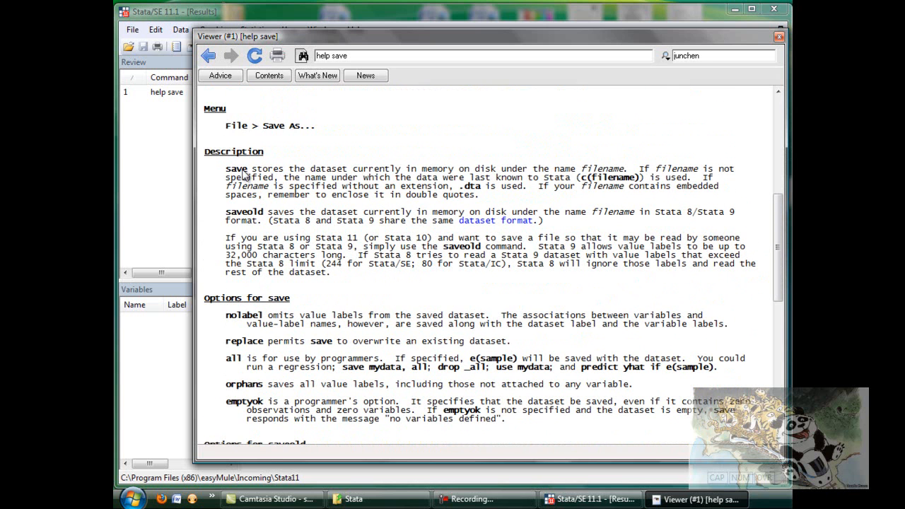
mouse_move(300, 316)
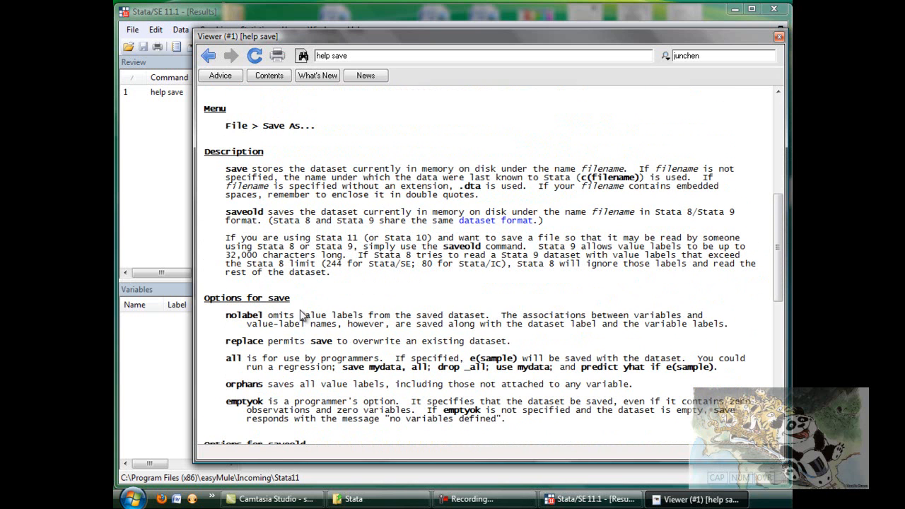
scroll(down, 3)
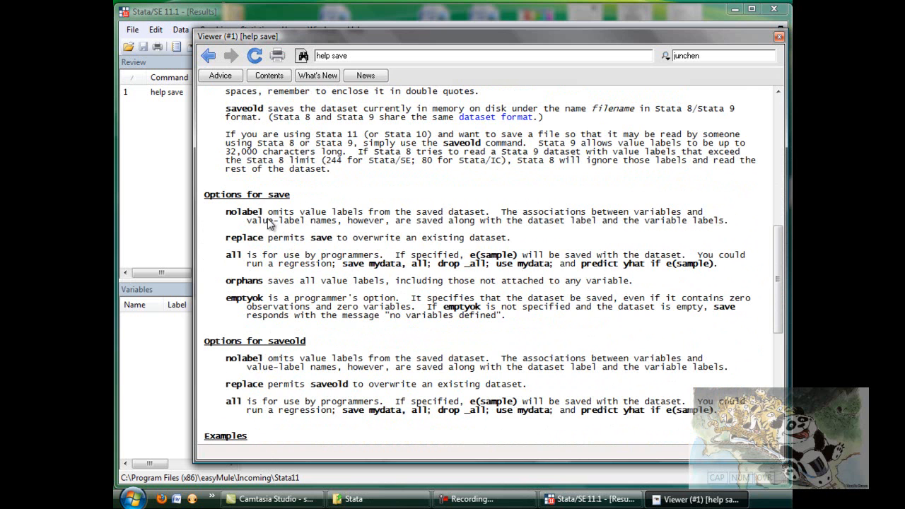
scroll(down, 3)
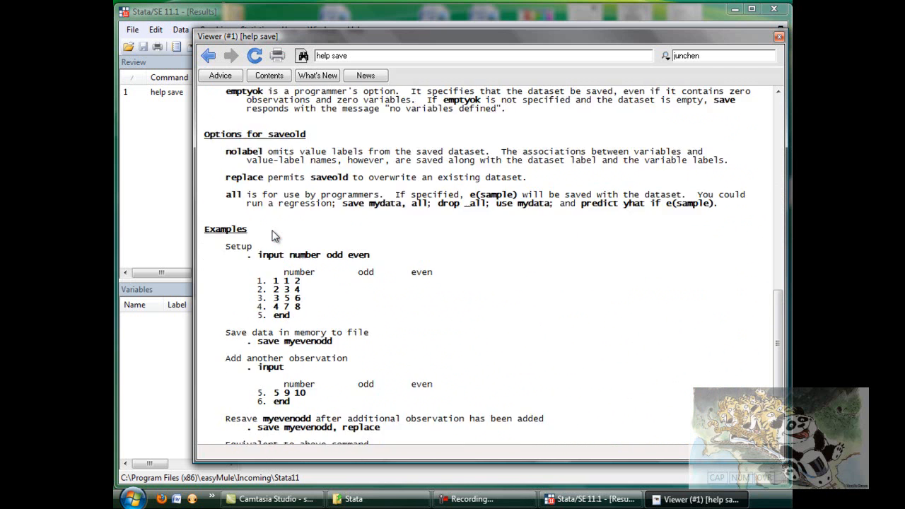
scroll(down, 3)
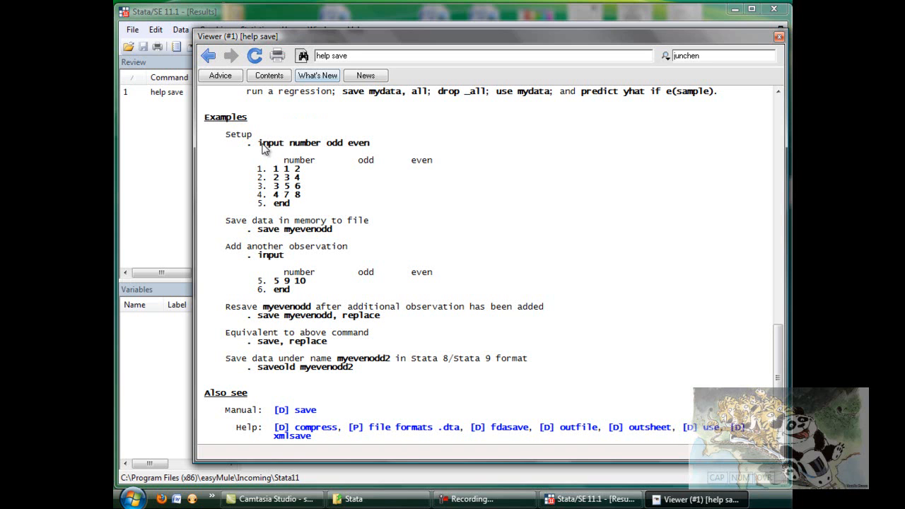
- Select the 'input number odd even' example line, then clear the selection
double_click(270, 143)
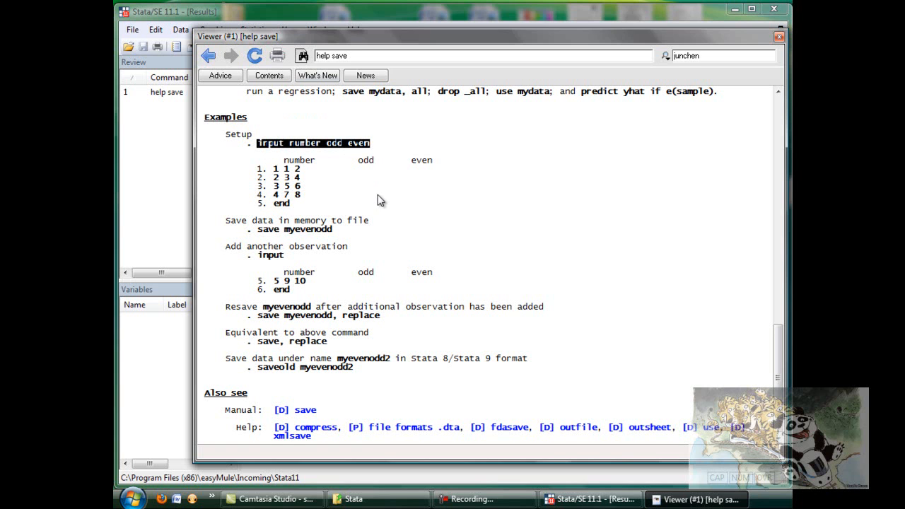
click(374, 197)
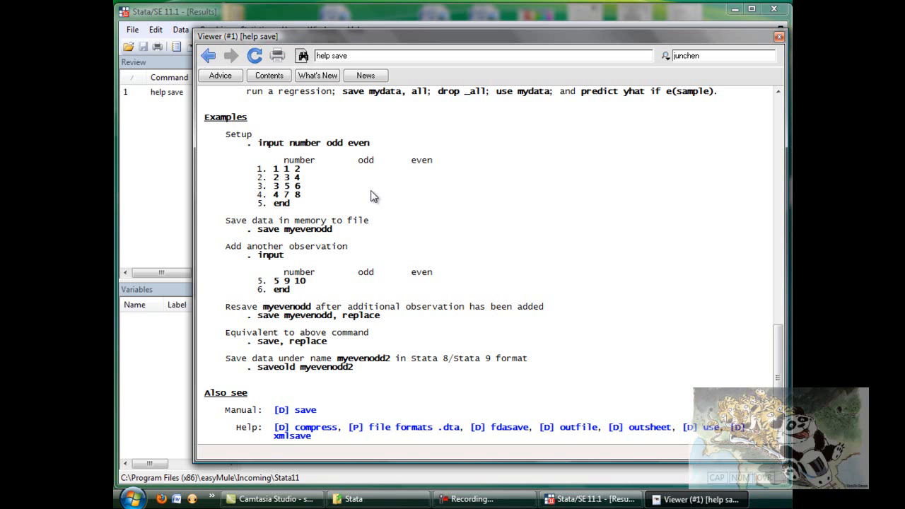
mouse_move(262, 146)
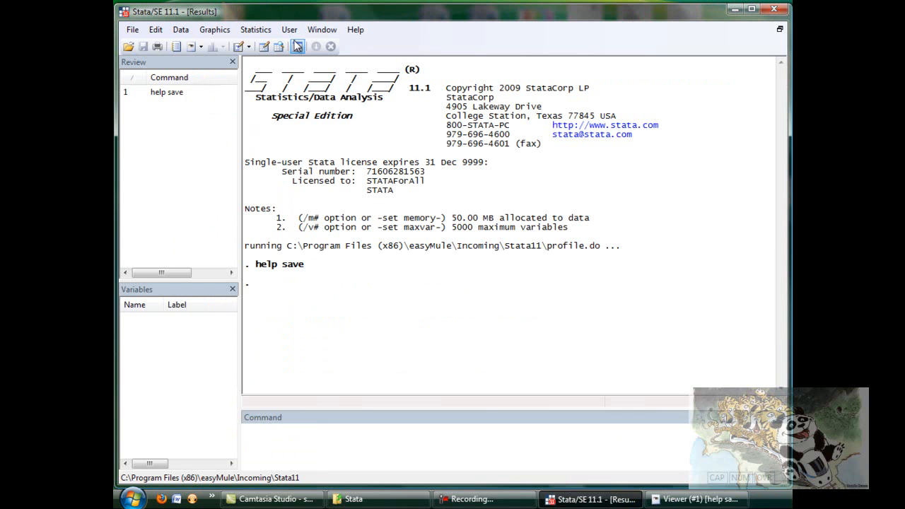
- Input variables number, odd and even with four rows and view them in the Data Editor
text(input number odd even)
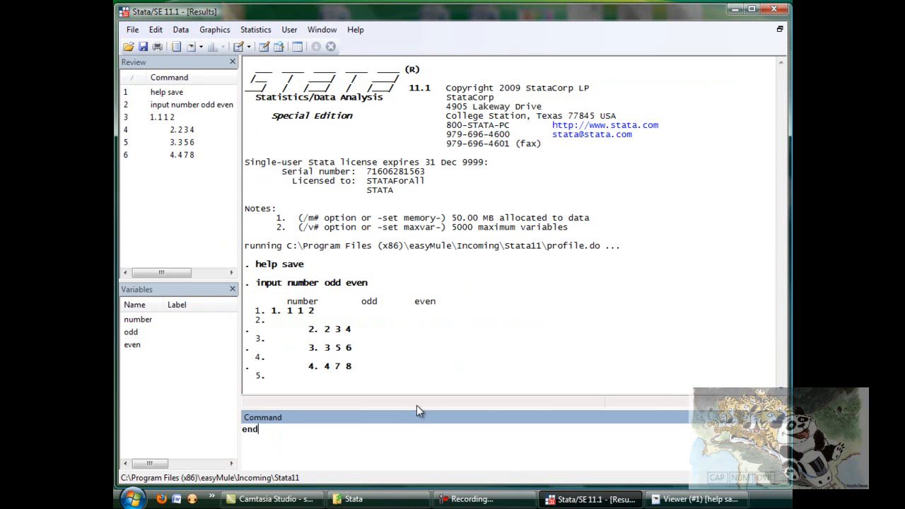
key(Return)
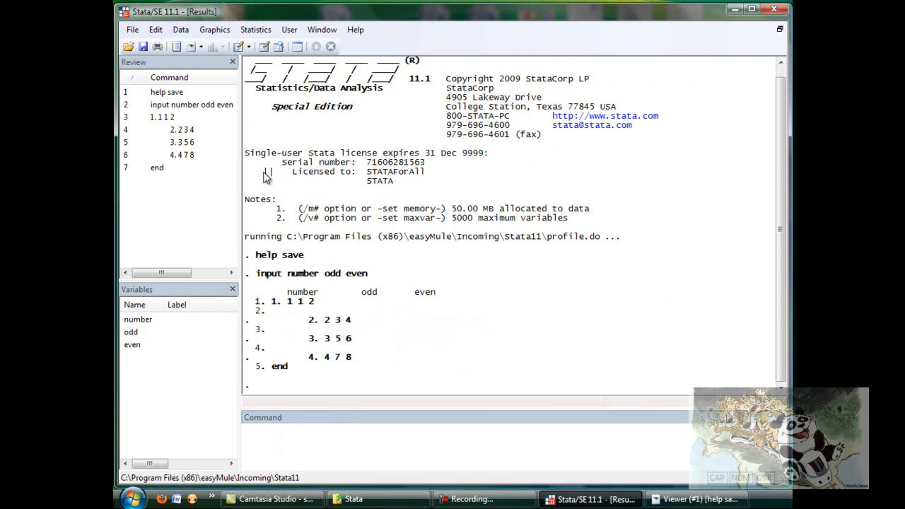
click(262, 46)
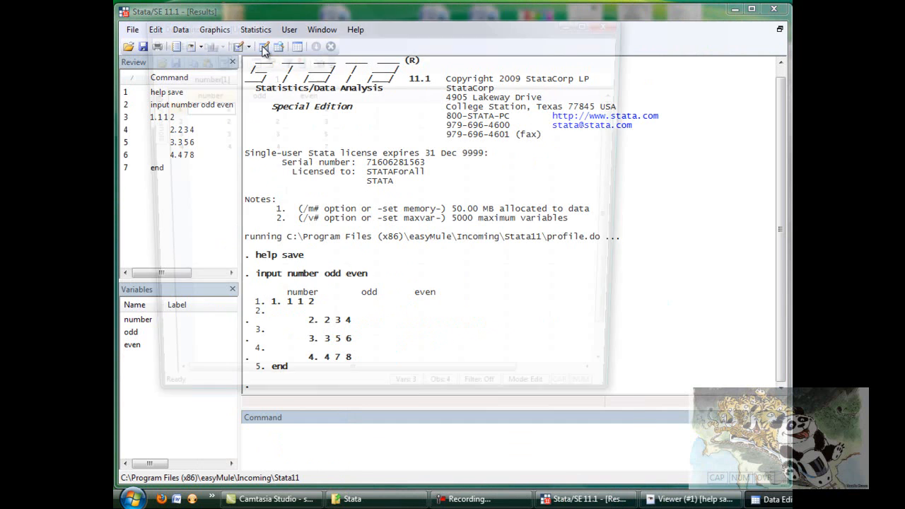
click(774, 497)
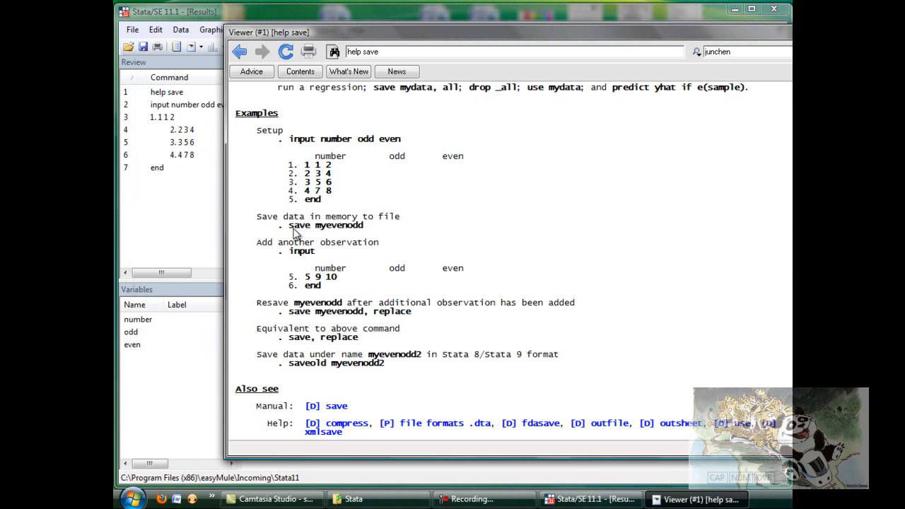
- Show the working folder with cd, then try 'save myevenodd', which fails as the file exists
double_click(300, 225)
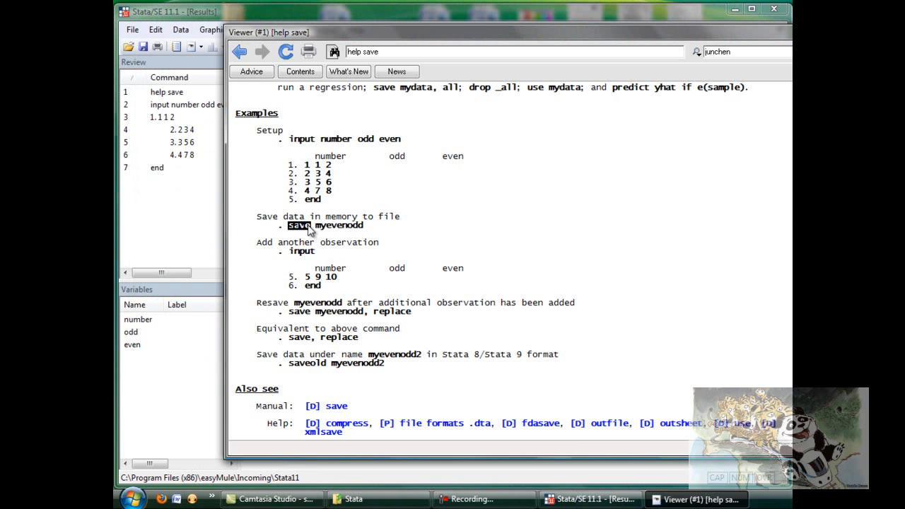
mouse_move(324, 228)
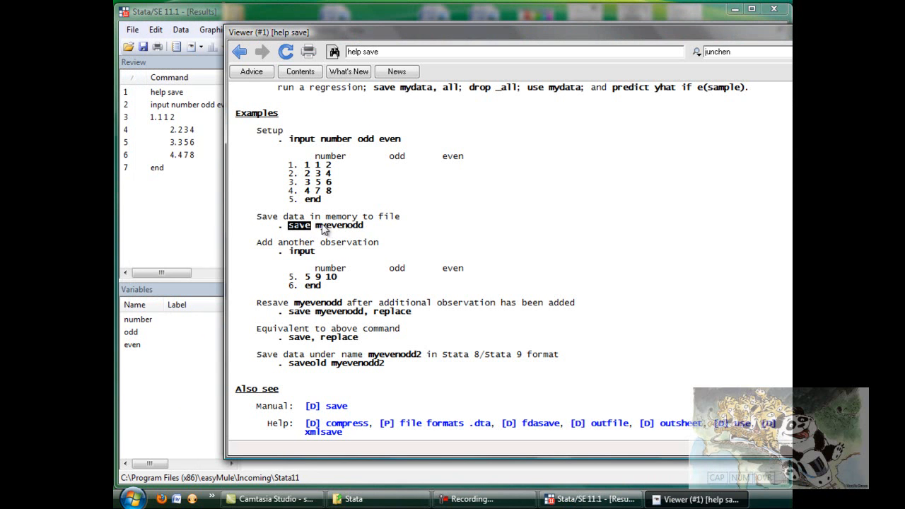
double_click(339, 225)
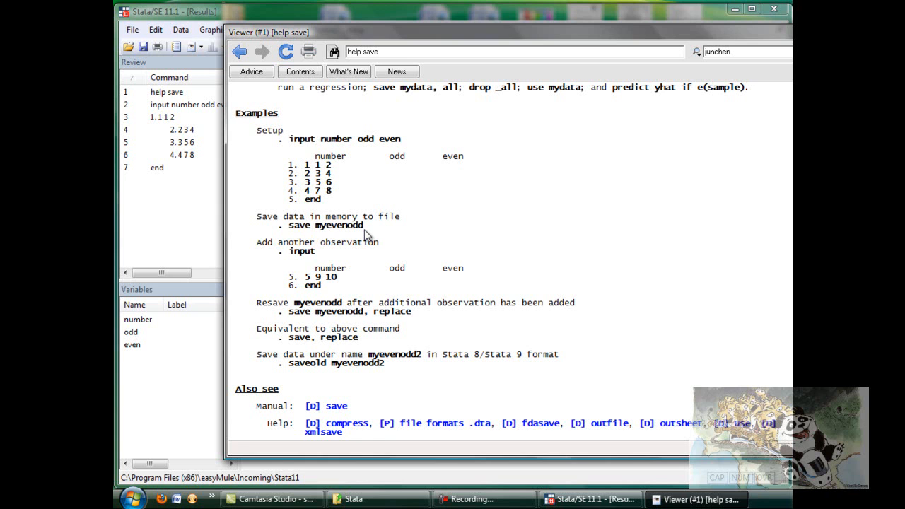
double_click(346, 225)
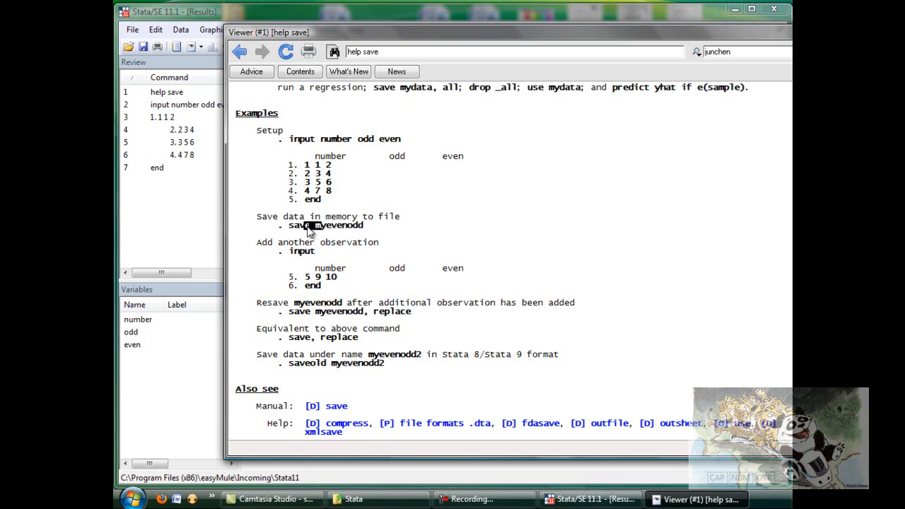
mouse_move(334, 232)
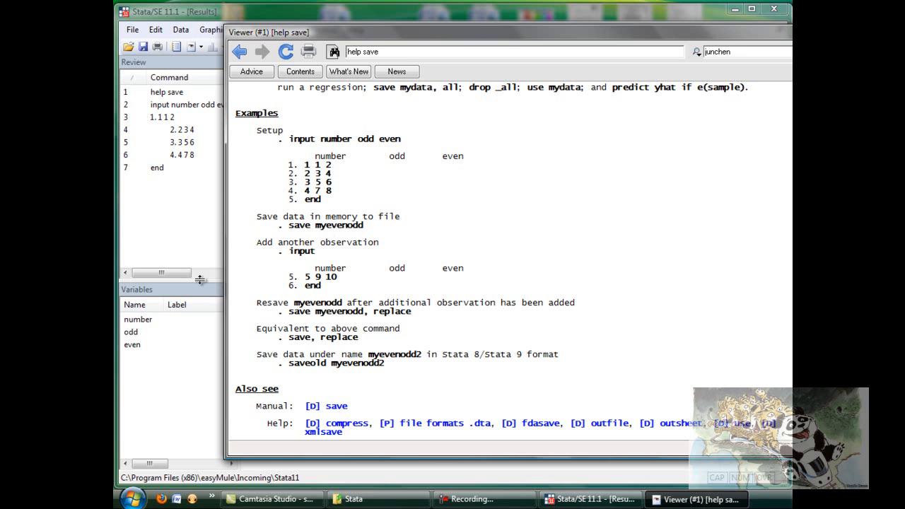
click(590, 498)
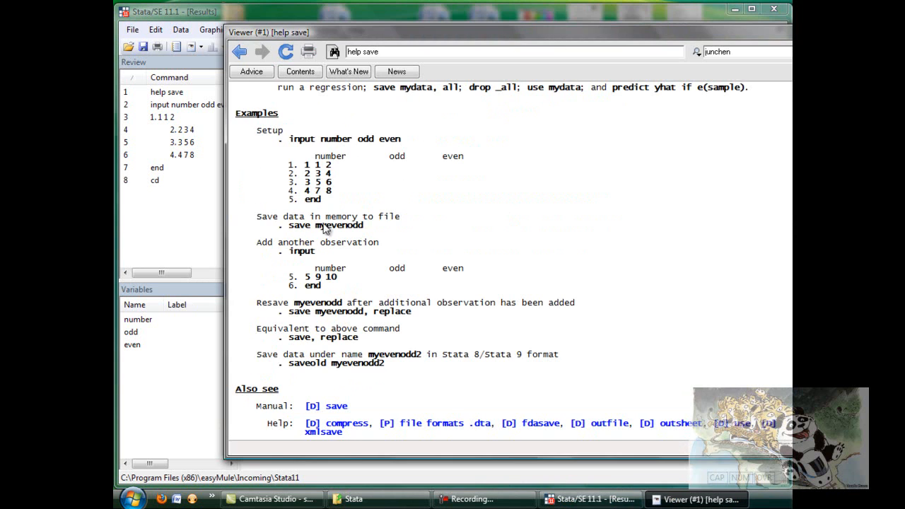
double_click(348, 225)
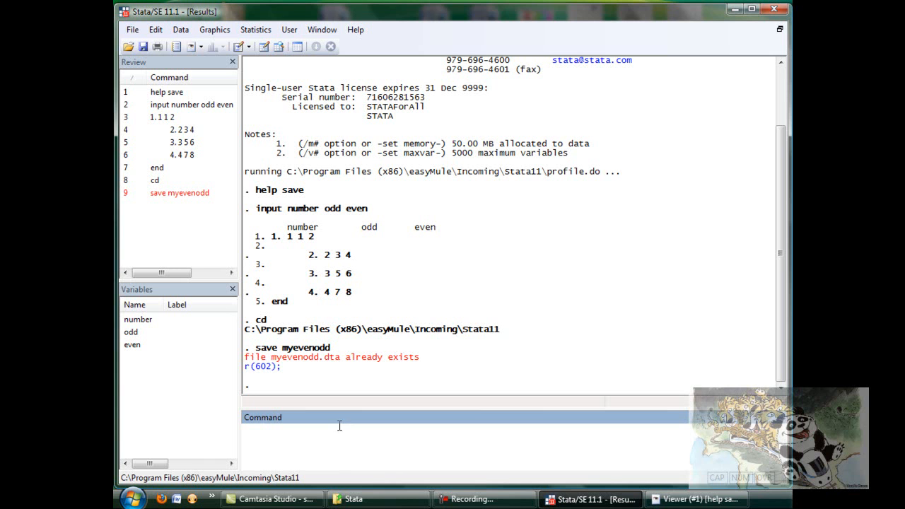
drag(244, 356, 353, 357)
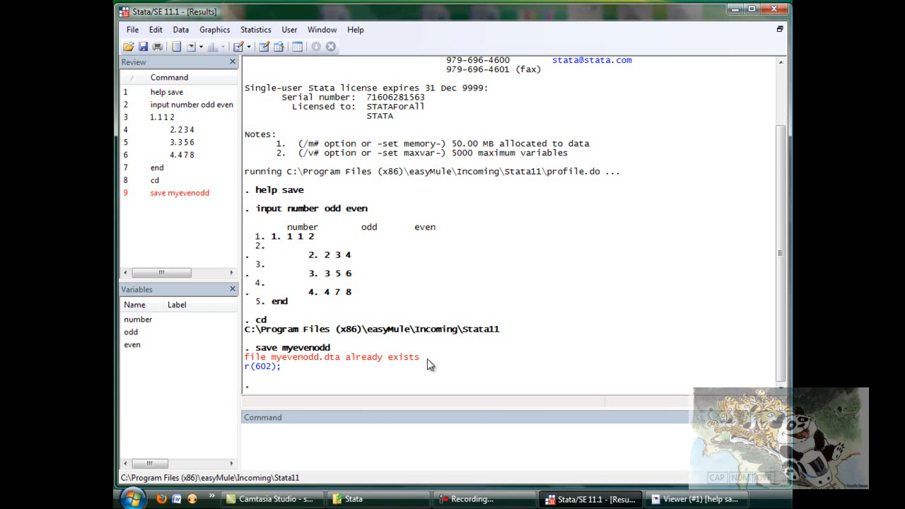
- Overwrite myevenodd.dta with 'save myevenodd, replace'
text(s)
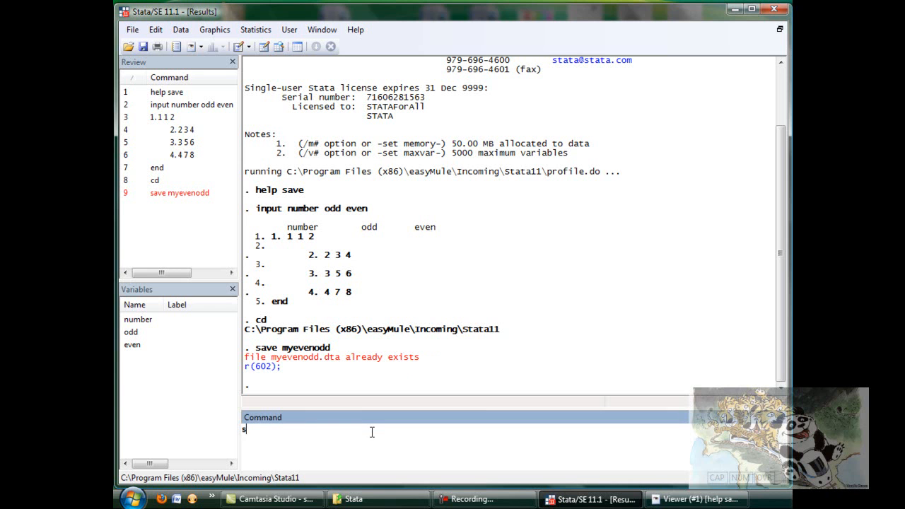
text(ave myevenodd)
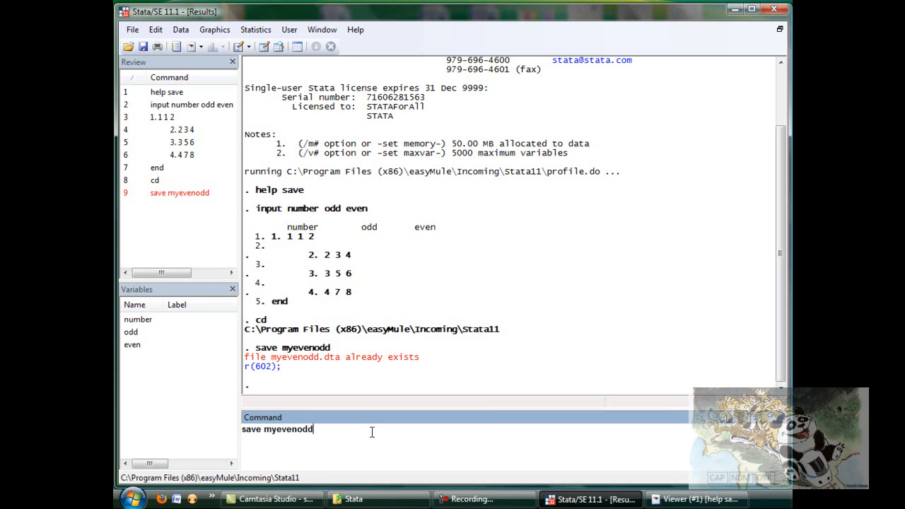
text(,)
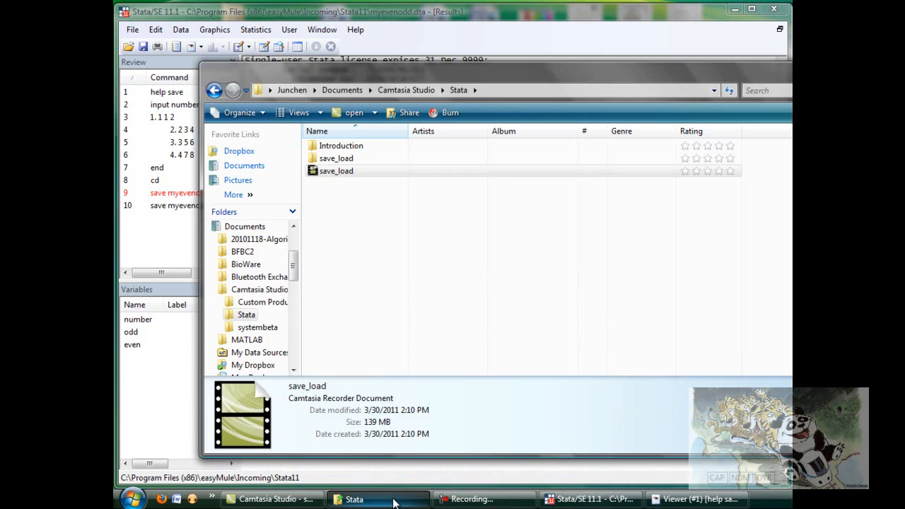
- Minimize the Explorer folder window and open the Start menu
click(353, 498)
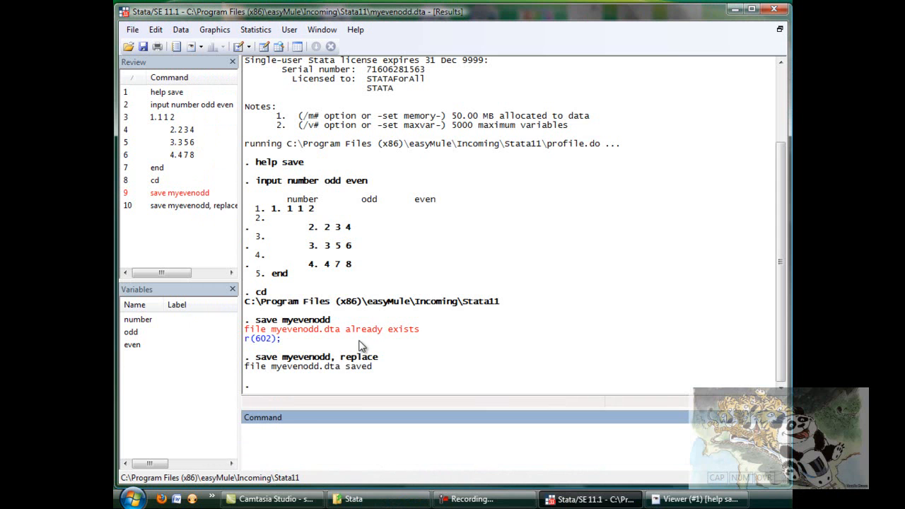
click(133, 498)
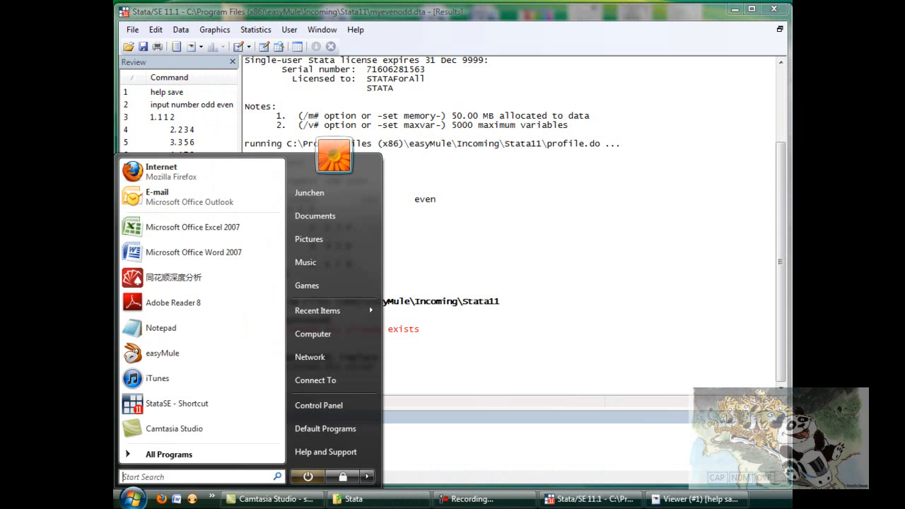
mouse_move(311, 391)
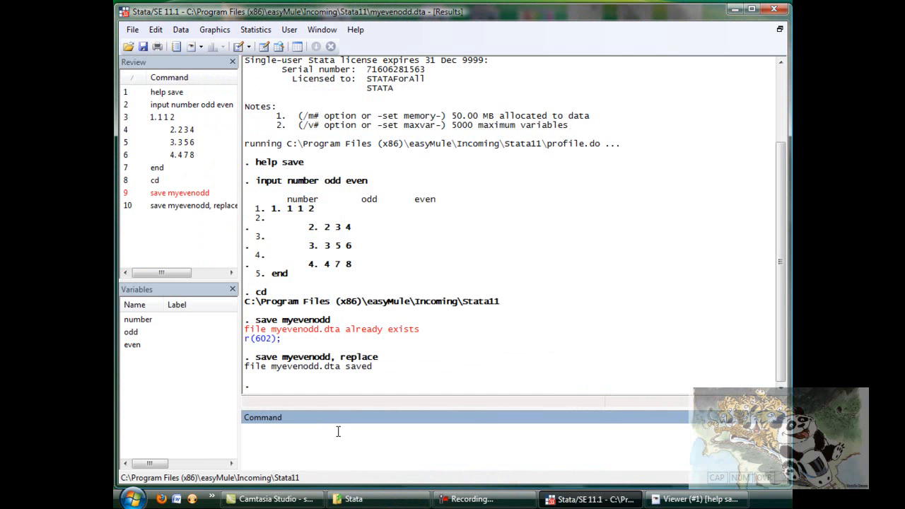
- Save myevenodd.dta to C:\Users\Meg\Documents\Stata with a full-path save command using replace
text(save "")
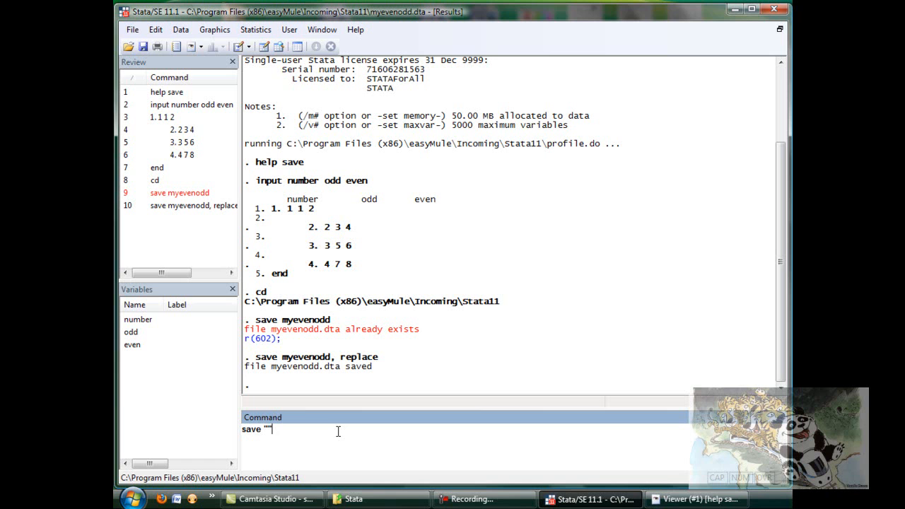
text(C:\Users\Meg\Documents\Stata)
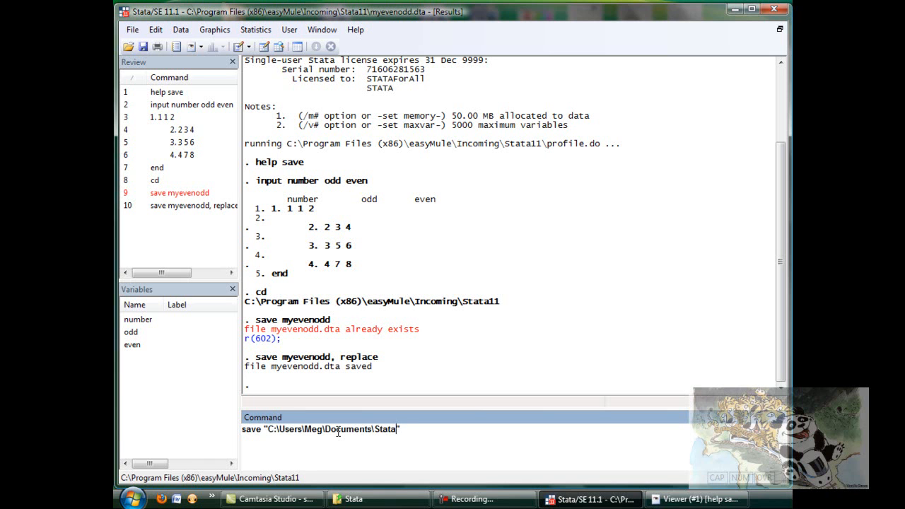
text(\m)
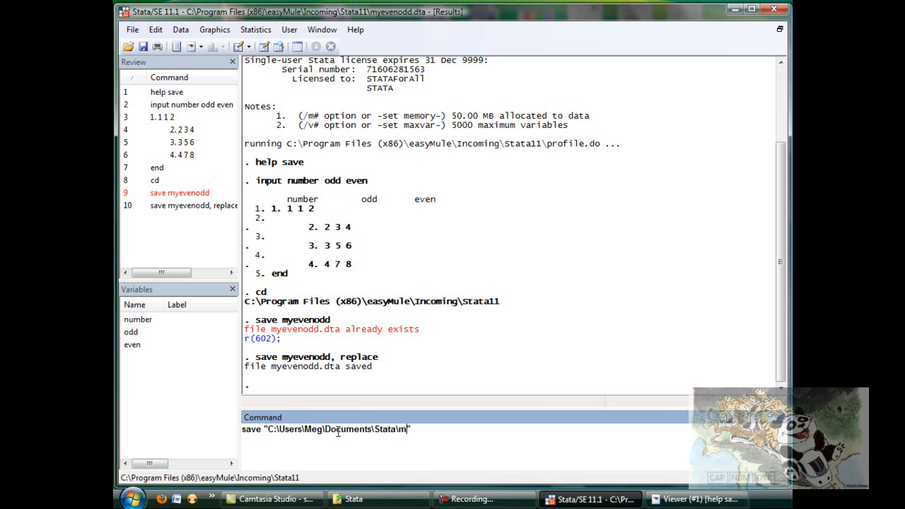
text(yev)
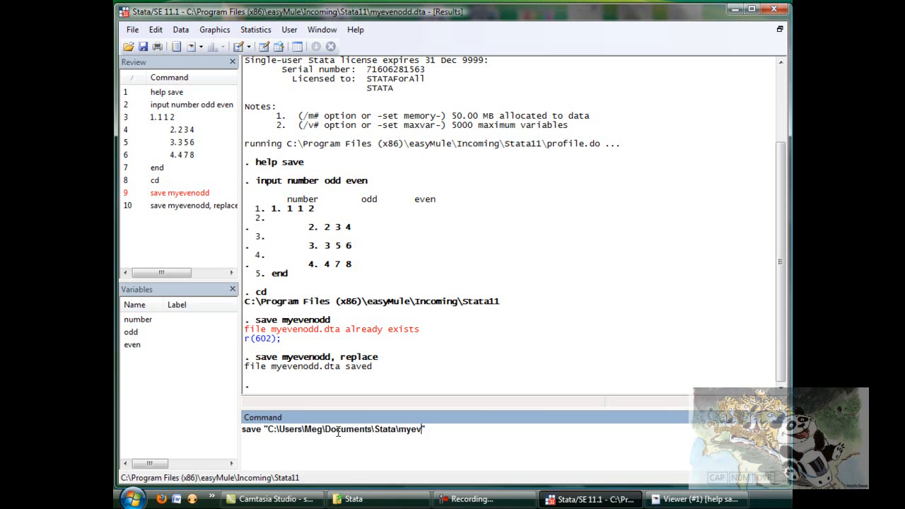
text(enodd")
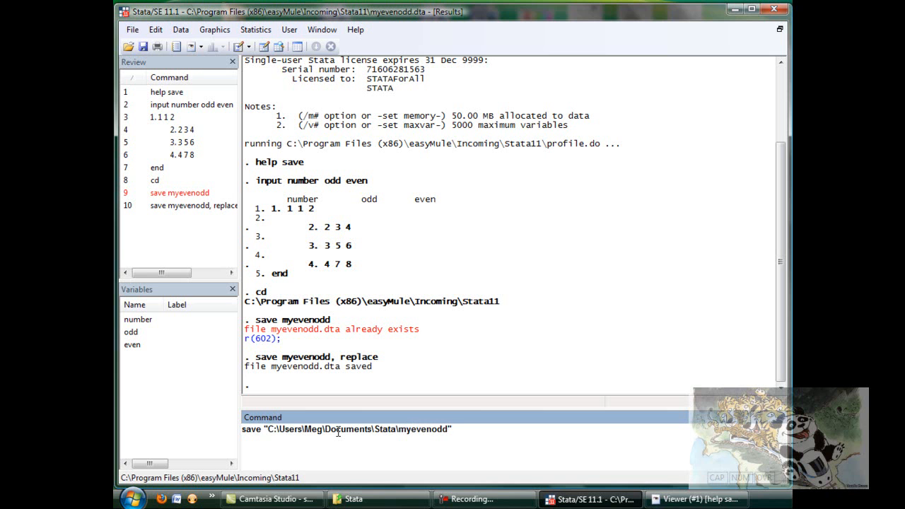
text(.dta)
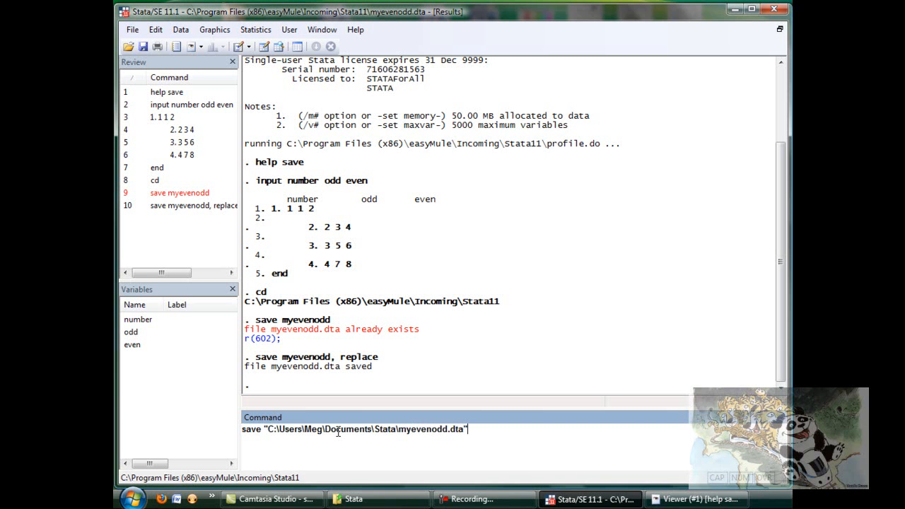
text(, rep)
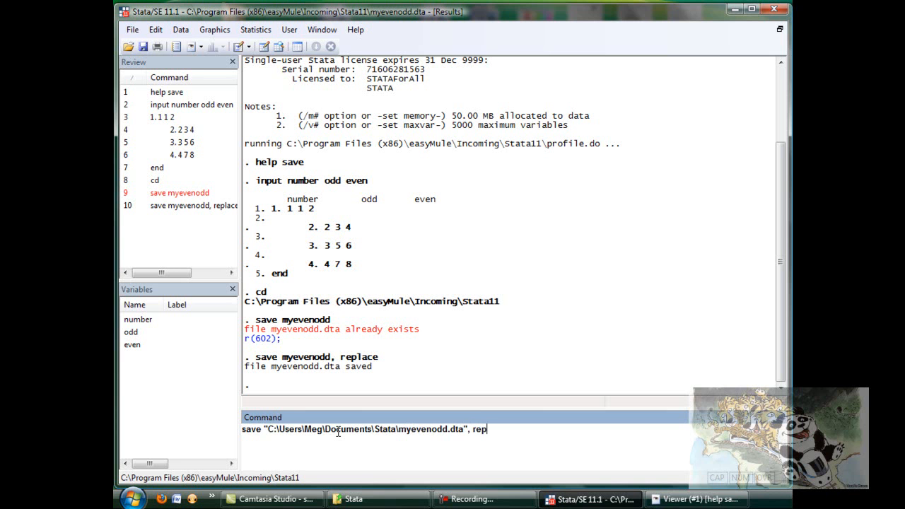
key(Return)
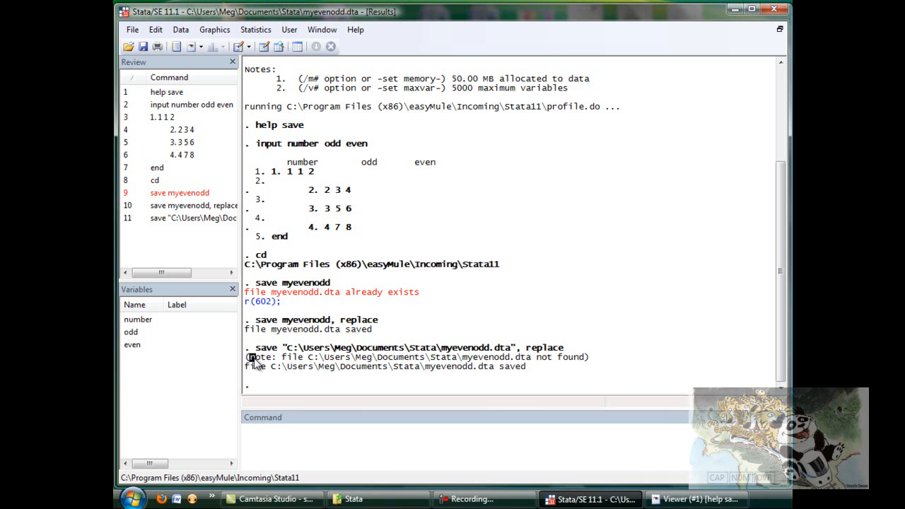
mouse_move(296, 381)
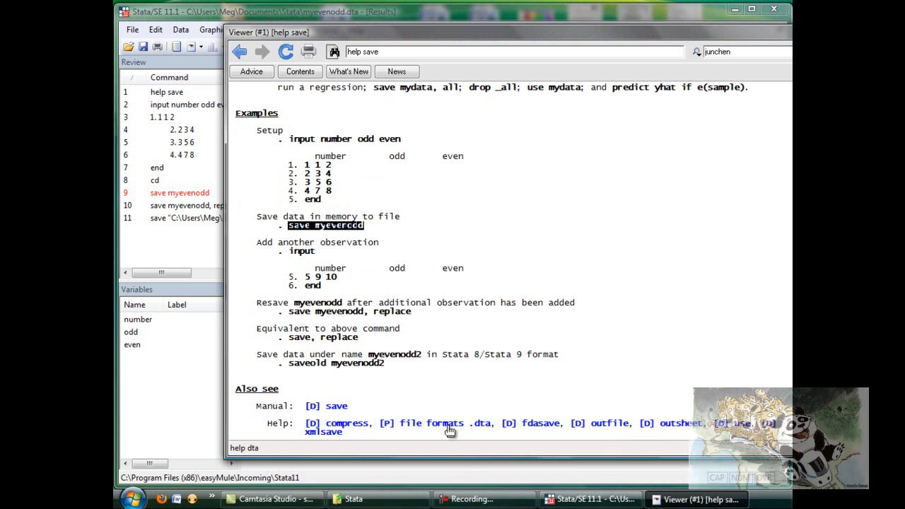
mouse_move(516, 226)
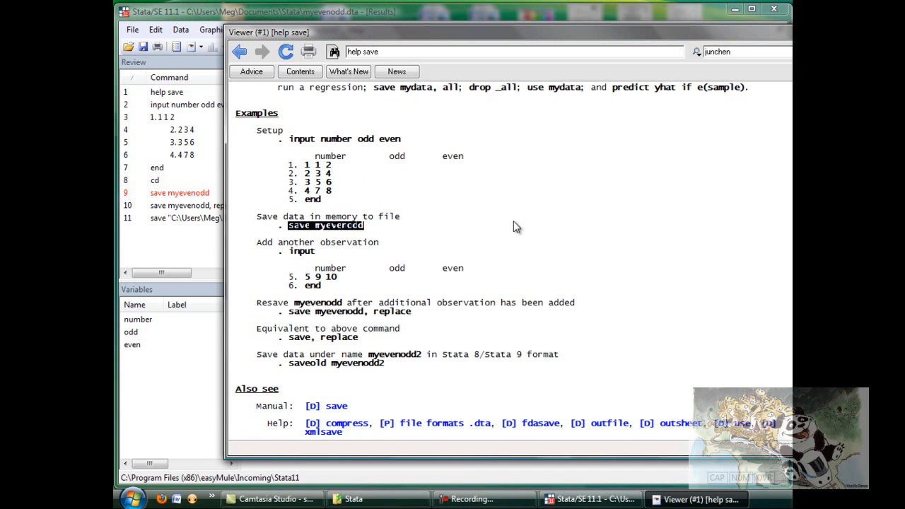